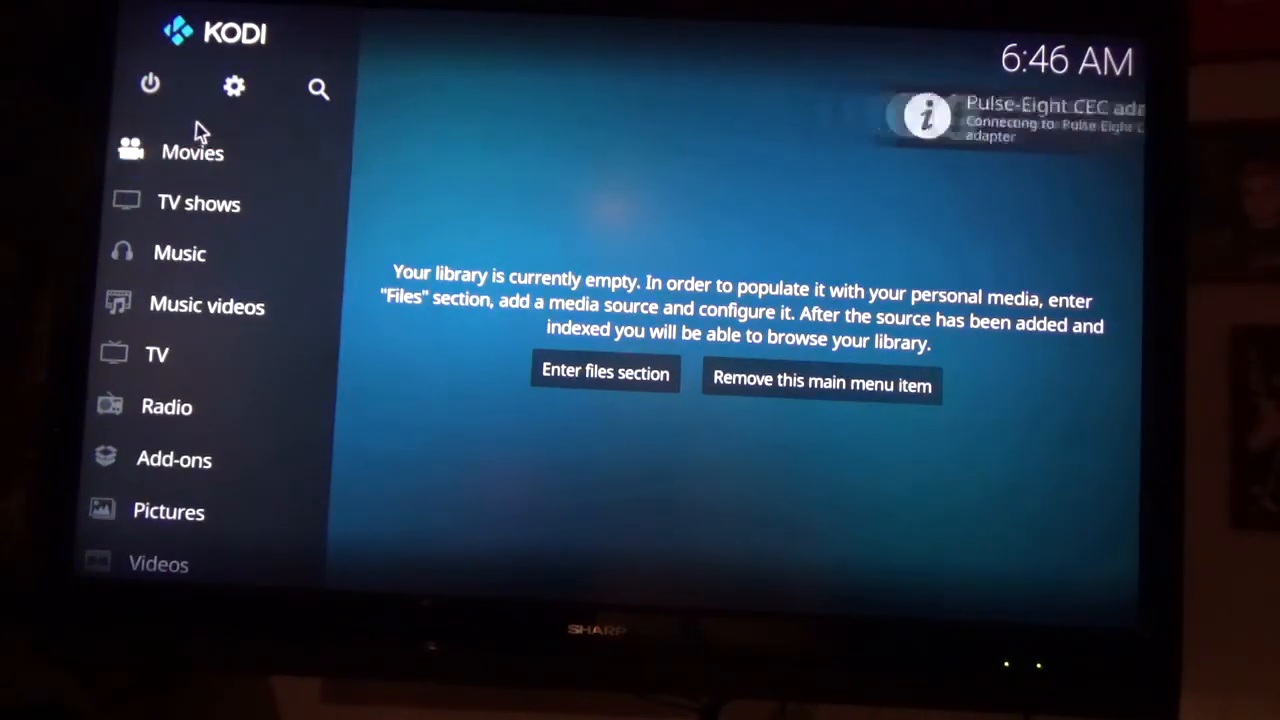
- Join the HOME-8CCF-2.4 Wi-Fi via LibreELEC Connections, then return to the settings grid
{"action": "left_click", "coordinate": [198, 203]}
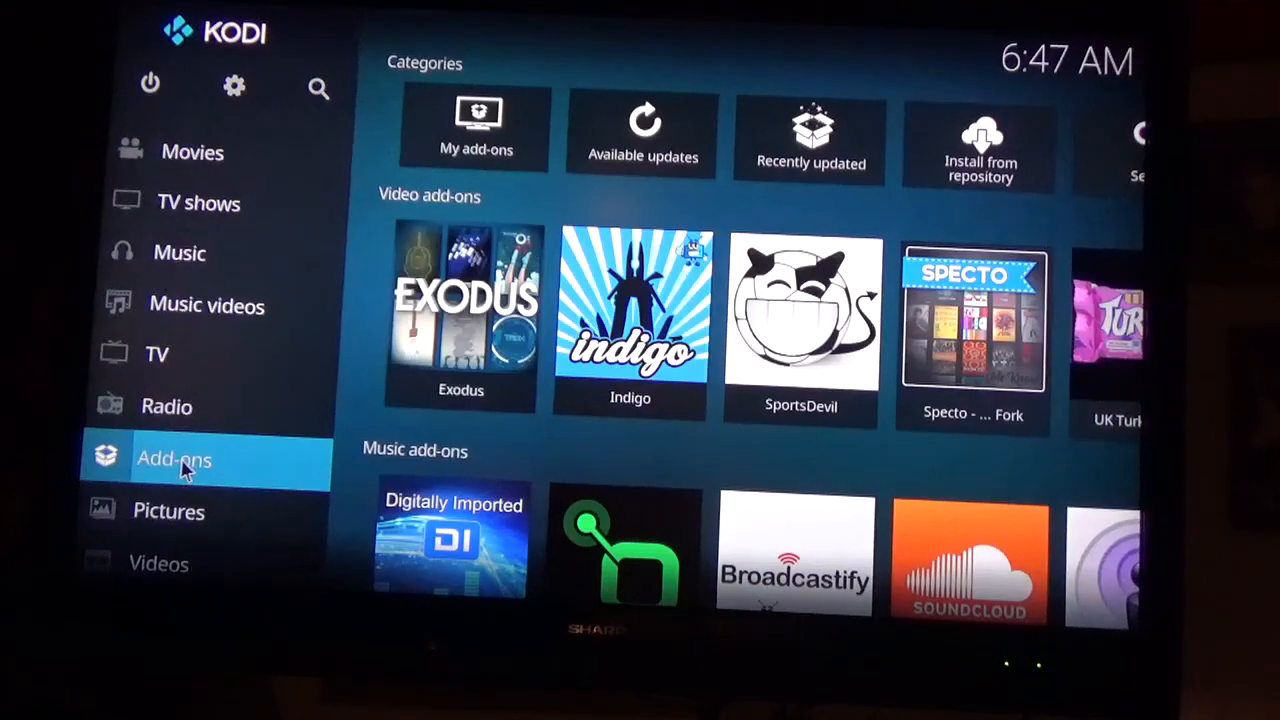
{"action": "left_click", "coordinate": [174, 460]}
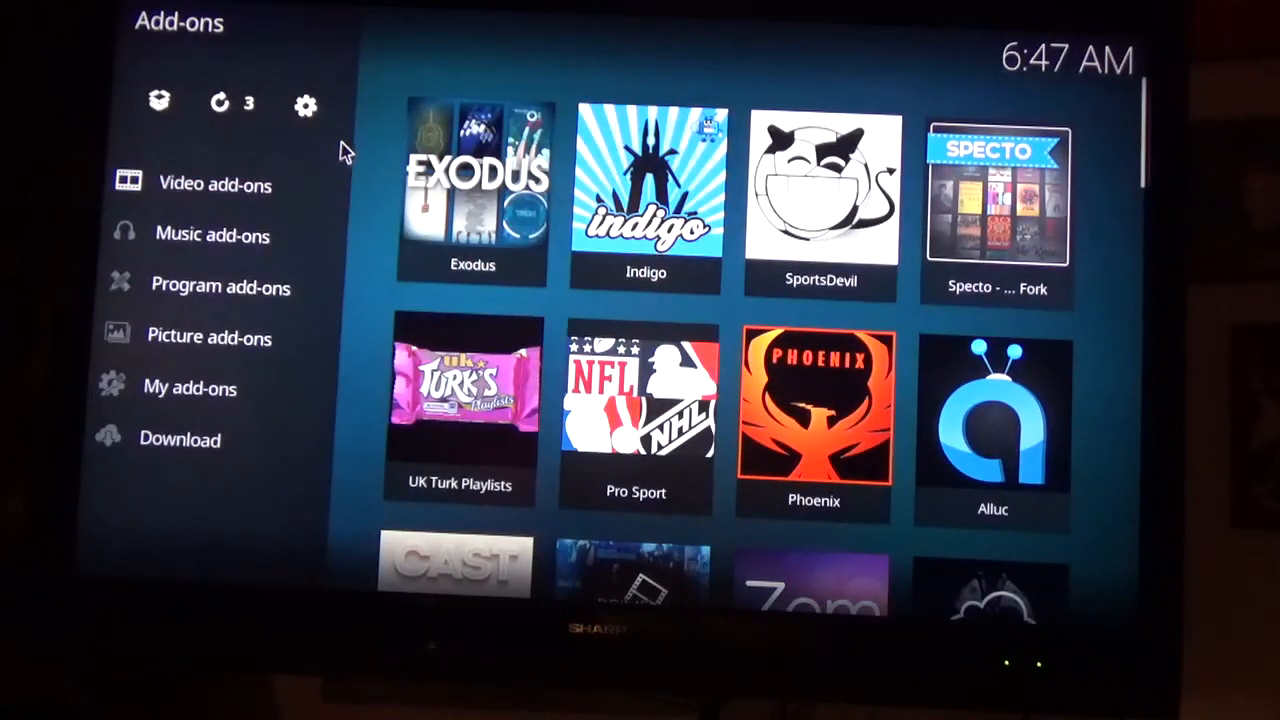
{"action": "mouse_move", "coordinate": [335, 53]}
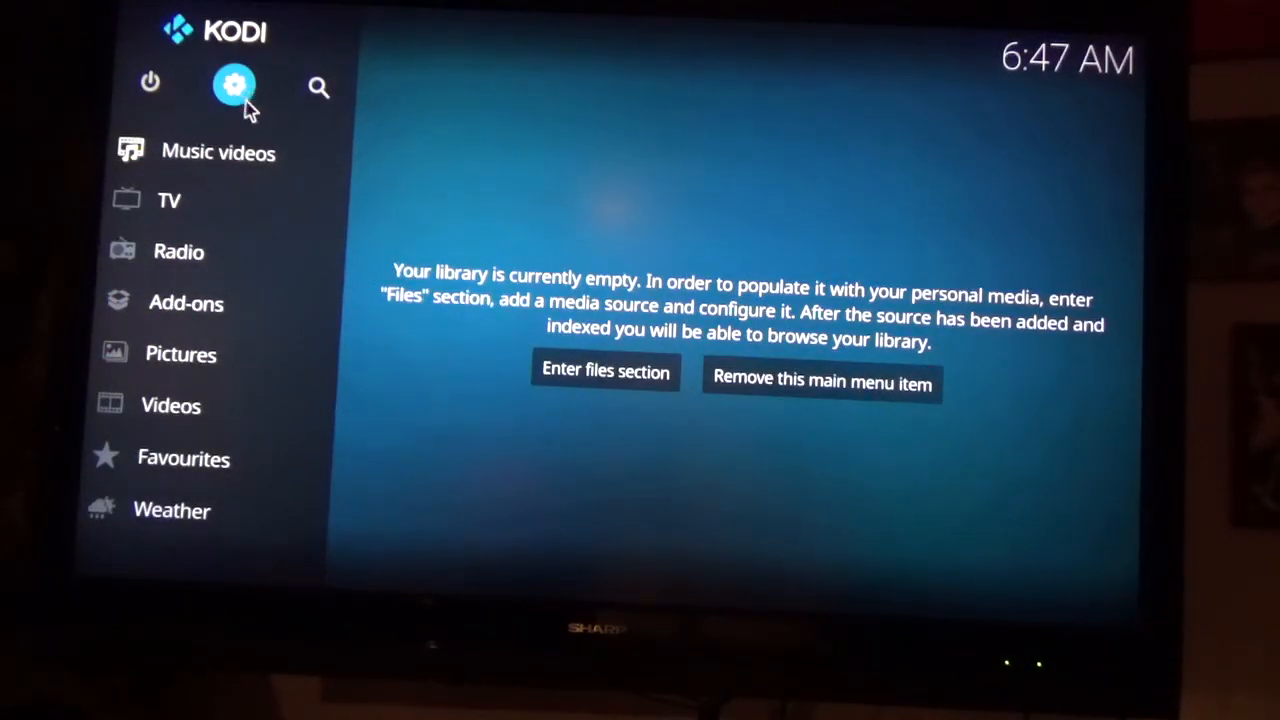
{"action": "left_click", "coordinate": [234, 86]}
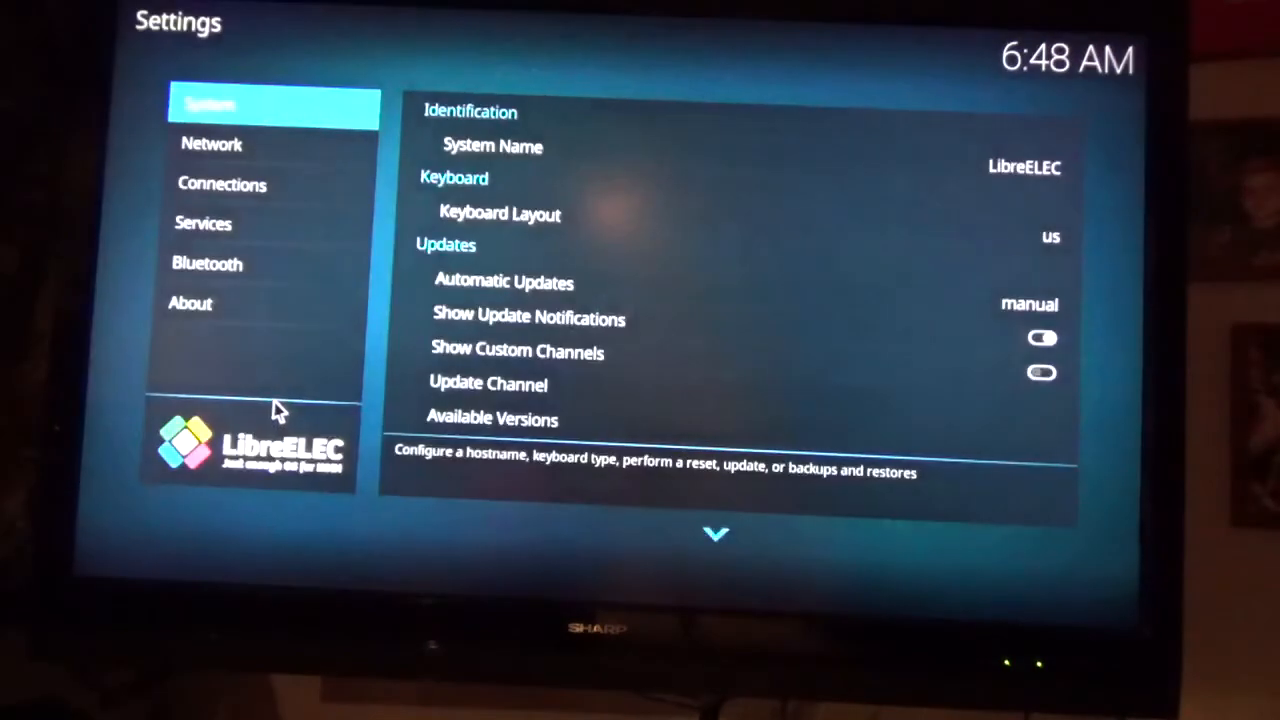
{"action": "left_click", "coordinate": [223, 184]}
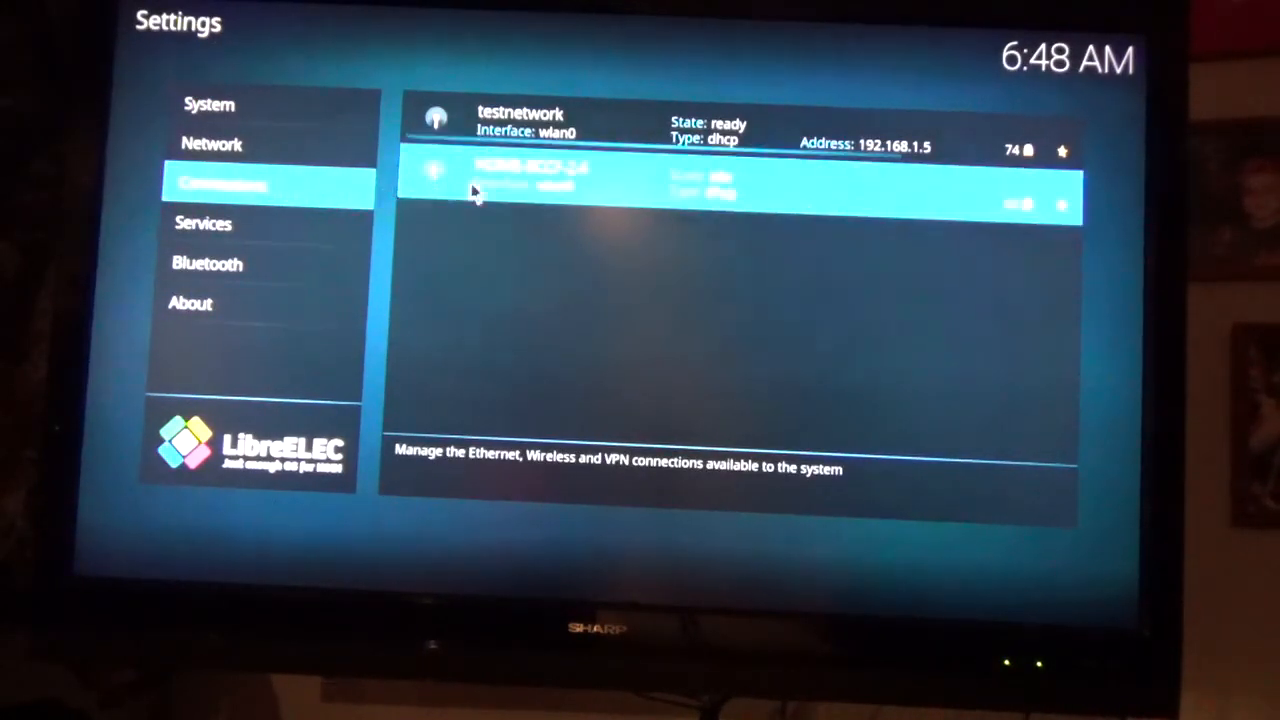
{"action": "left_click", "coordinate": [530, 175]}
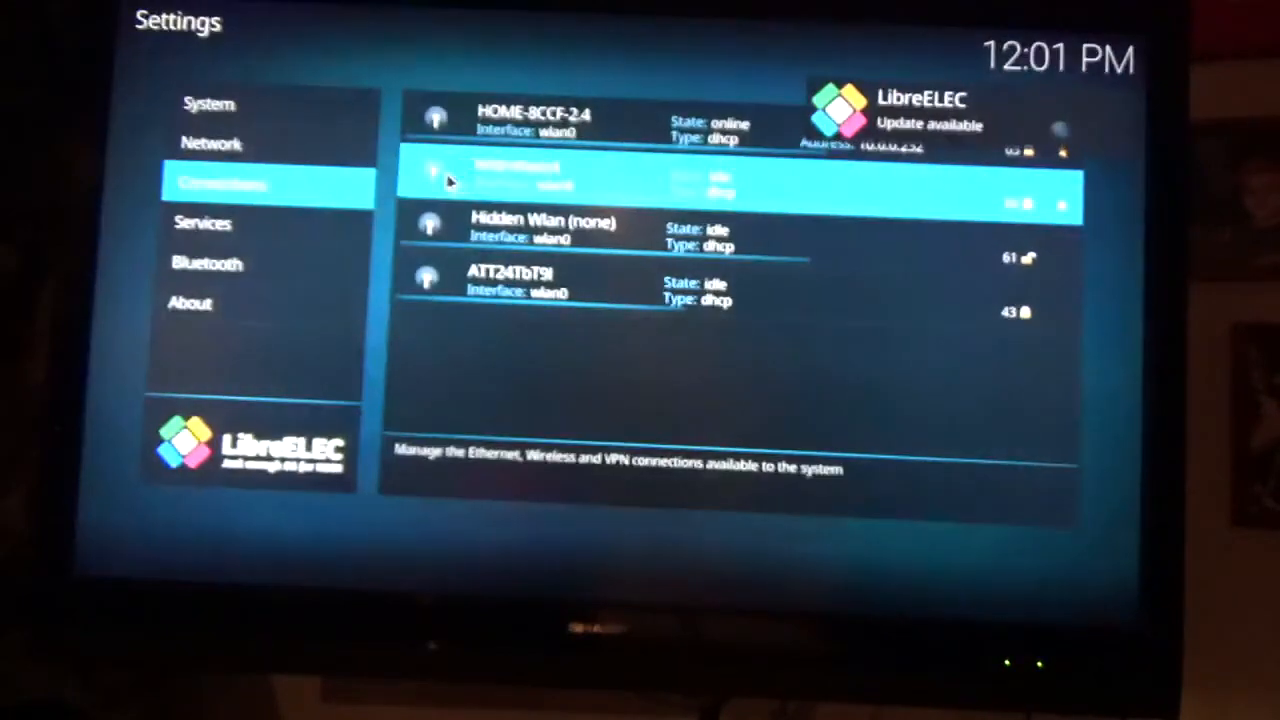
{"action": "left_click", "coordinate": [210, 143]}
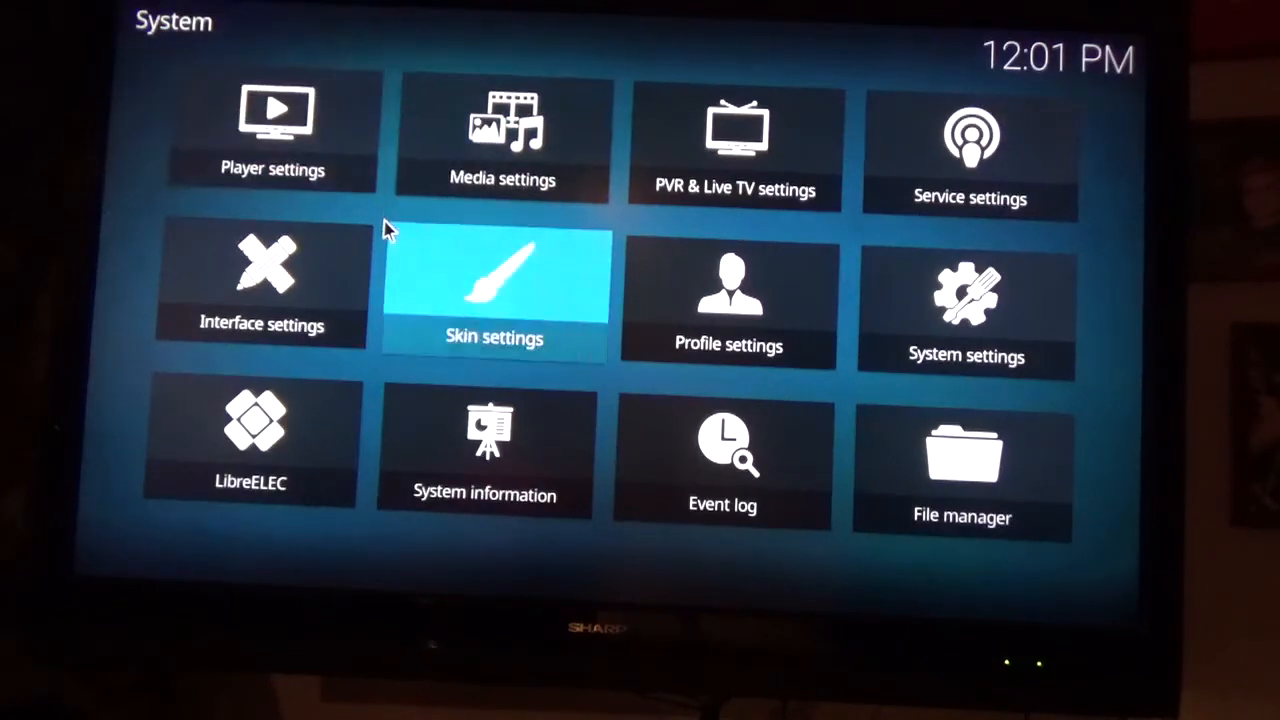
{"action": "key", "text": "up"}
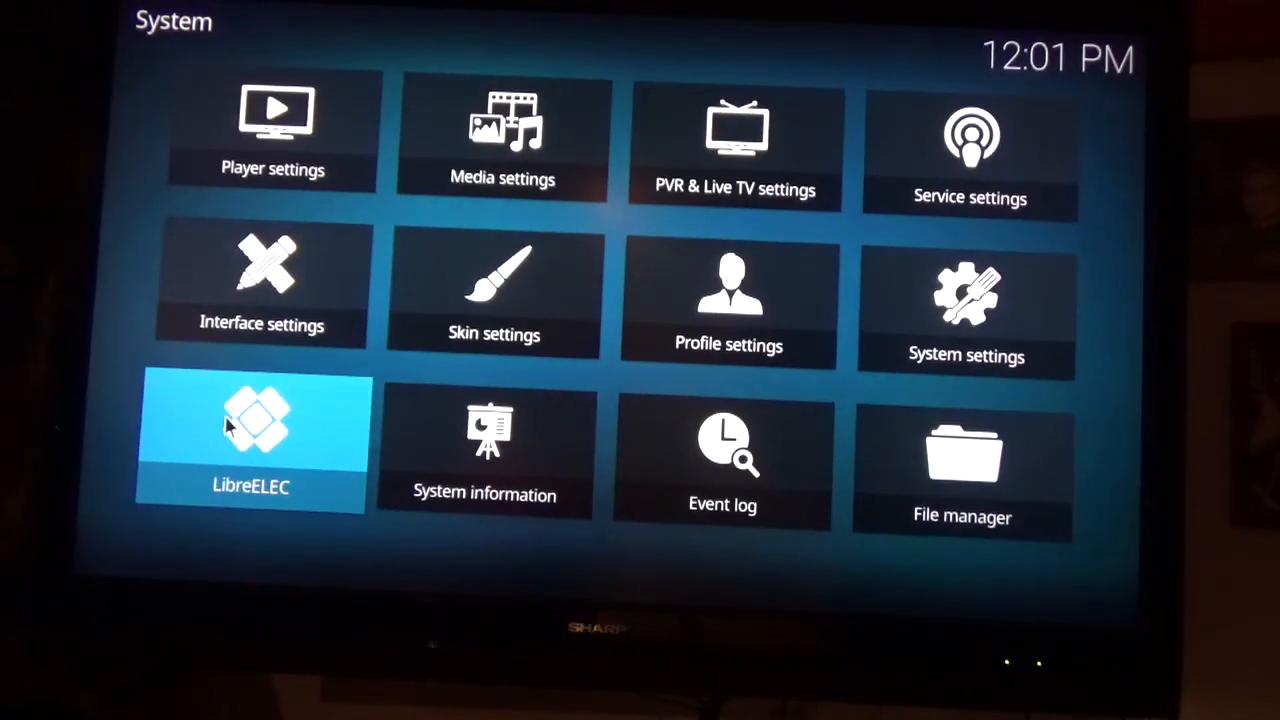
{"action": "left_click", "coordinate": [250, 440]}
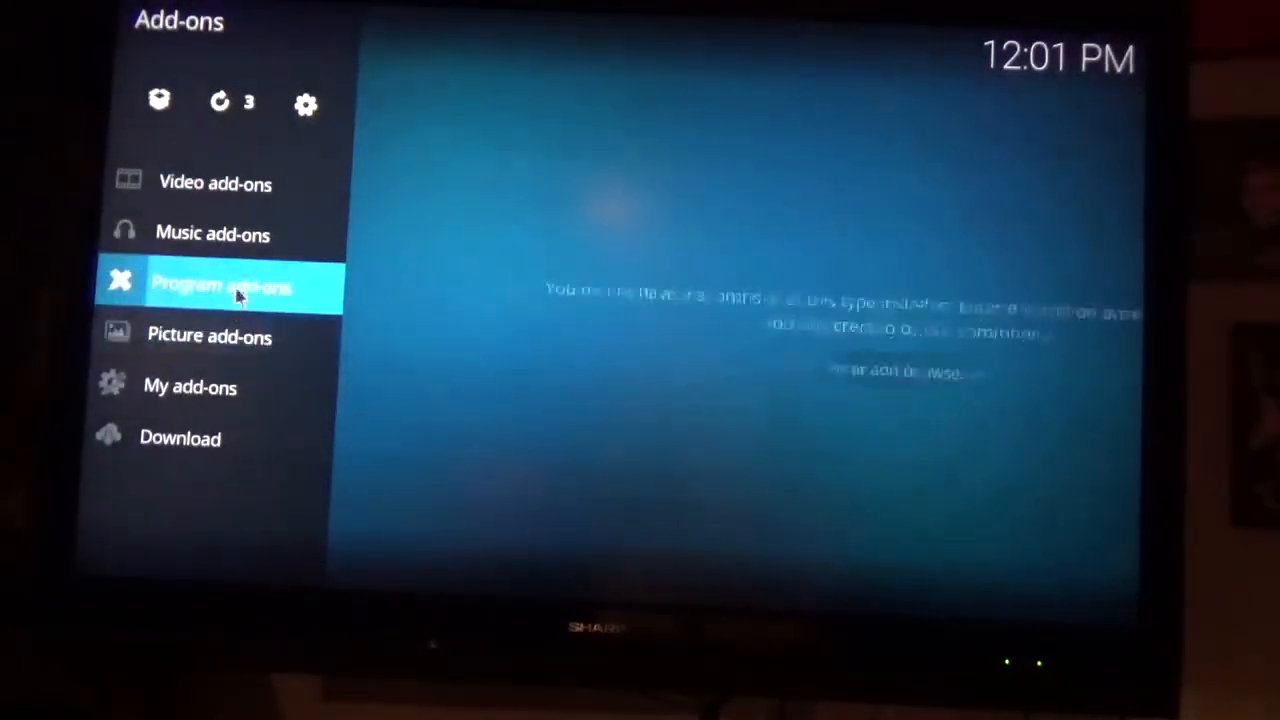
- Launch Exodus from the Video add-ons category
{"action": "left_click", "coordinate": [212, 233]}
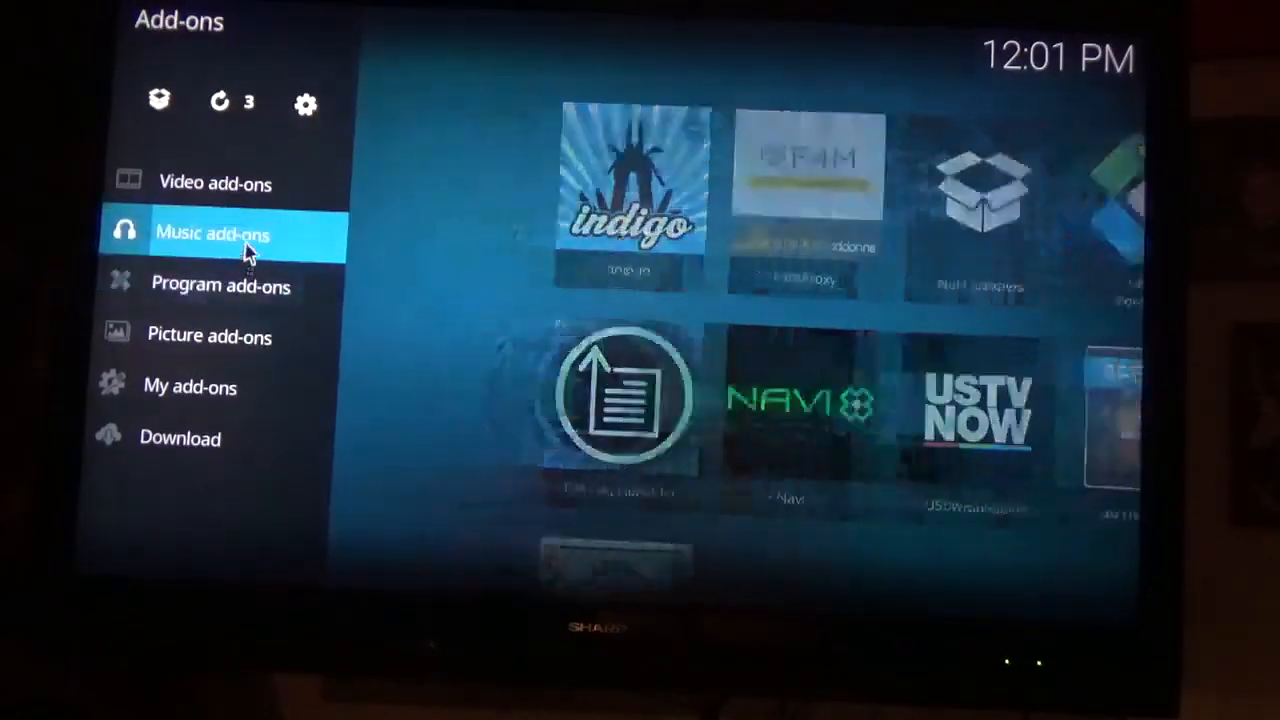
{"action": "left_click", "coordinate": [215, 183]}
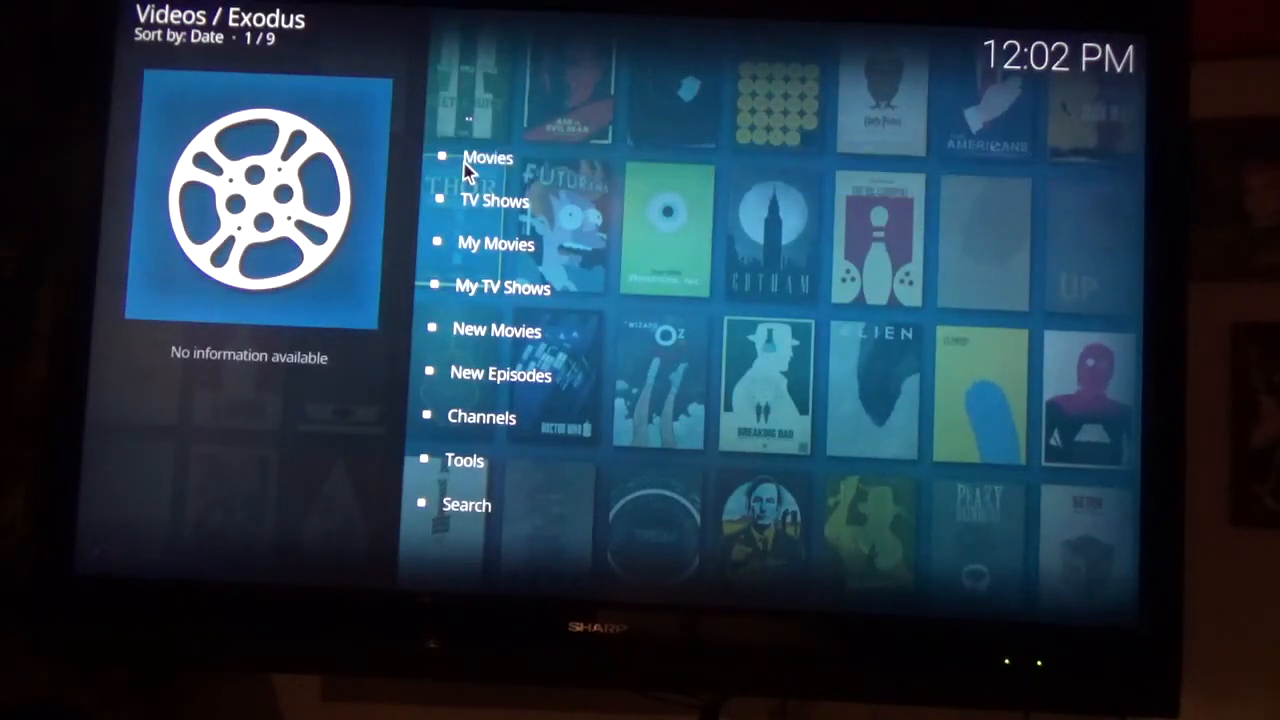
- Browse Exodus Movies by Year to 2016 and pick Rogue One (2016)
{"action": "left_click", "coordinate": [490, 158]}
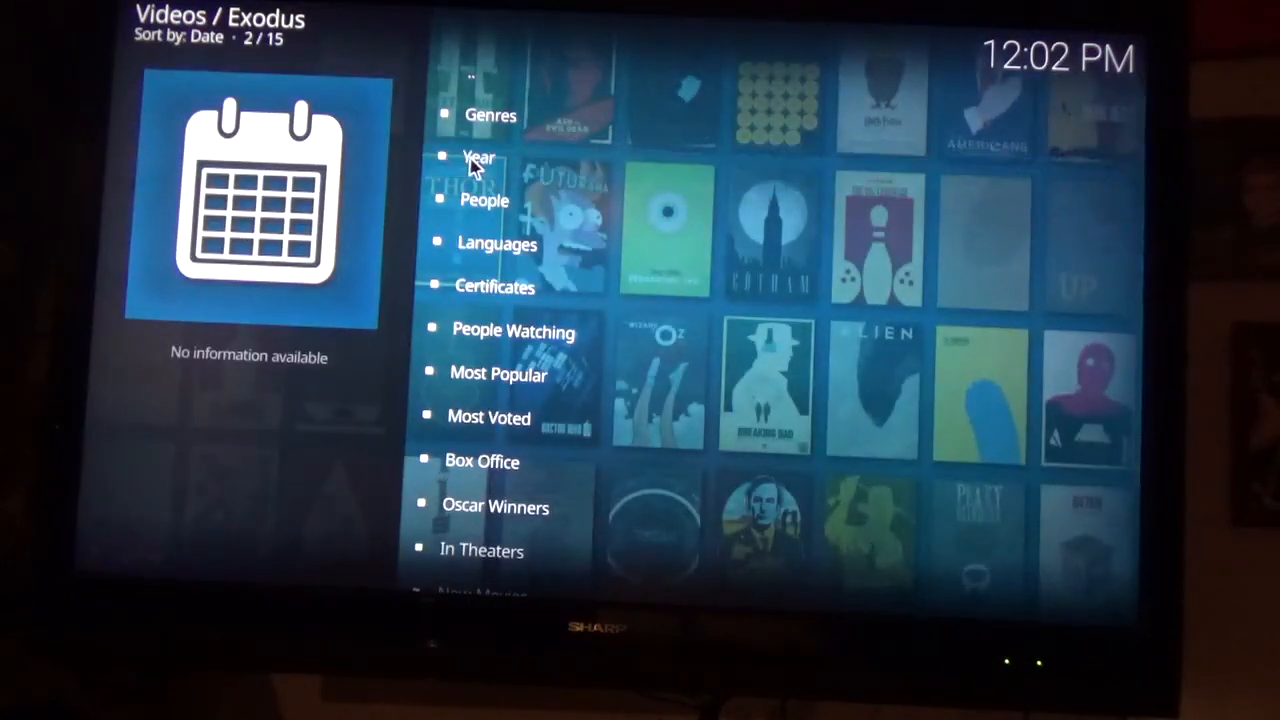
{"action": "left_click", "coordinate": [474, 158]}
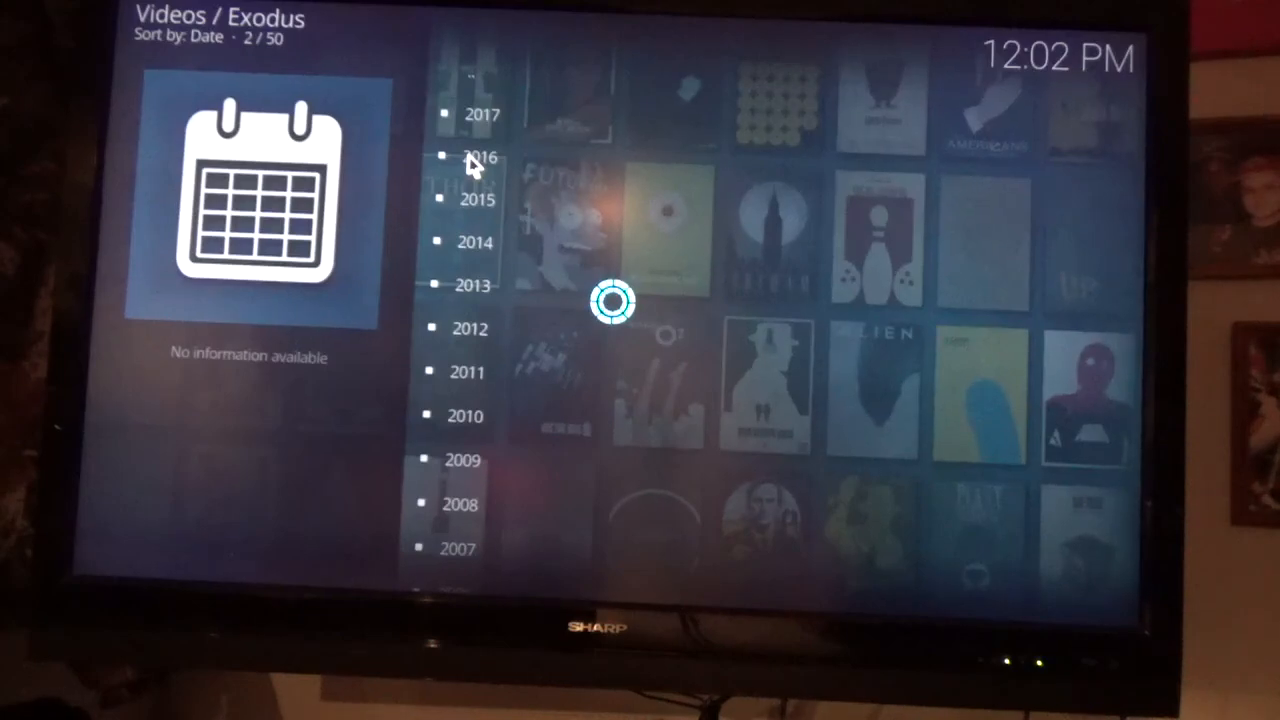
{"action": "left_click", "coordinate": [481, 157]}
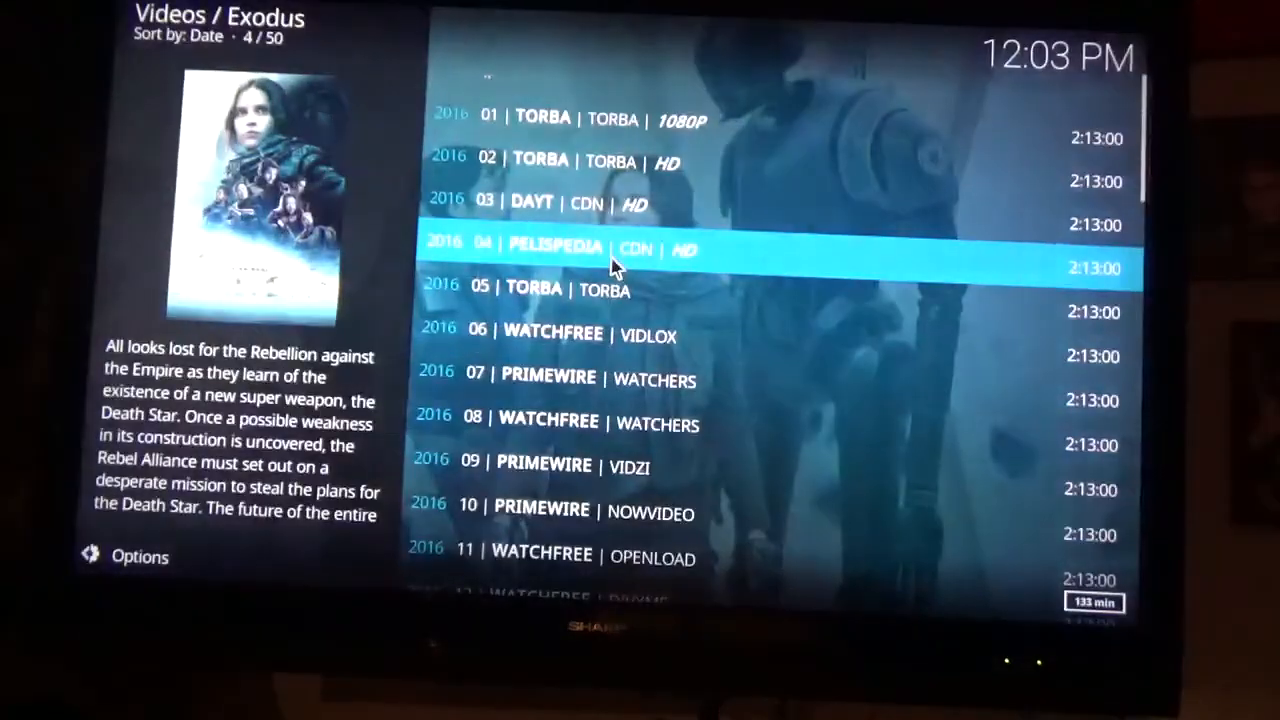
- Try the PELISPEDIA source for Rogue One, ending back at the 2016 movies list
{"action": "left_click", "coordinate": [610, 249]}
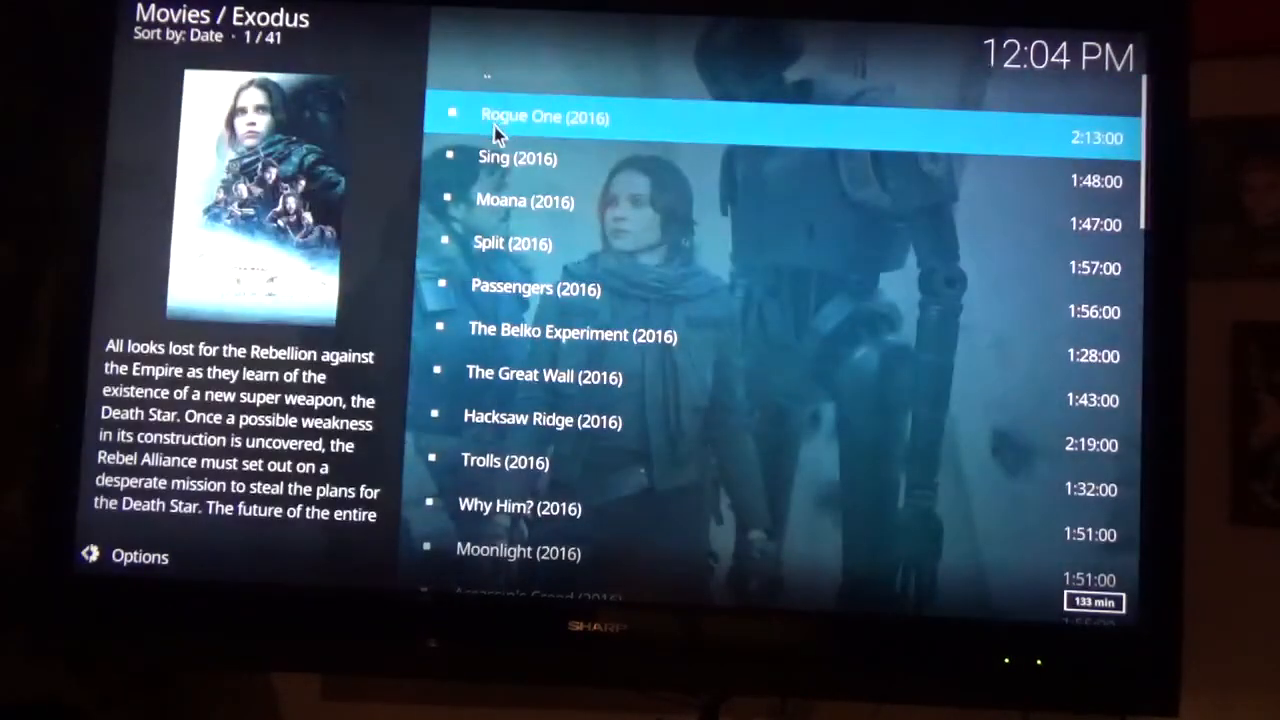
- Scroll the 2016 movies list and load sources for X-Men: Apocalypse (2016)
{"action": "scroll", "scroll_direction": "down", "scroll_amount": 3}
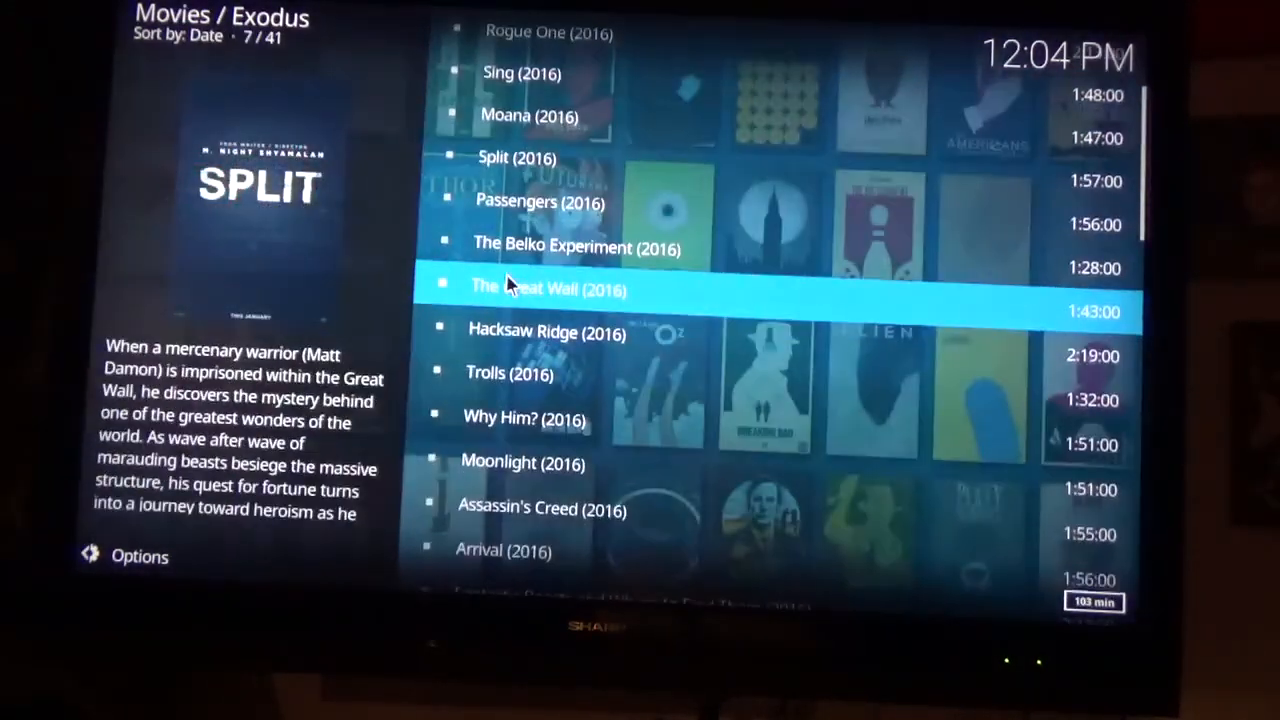
{"action": "scroll", "scroll_direction": "down", "scroll_amount": 3}
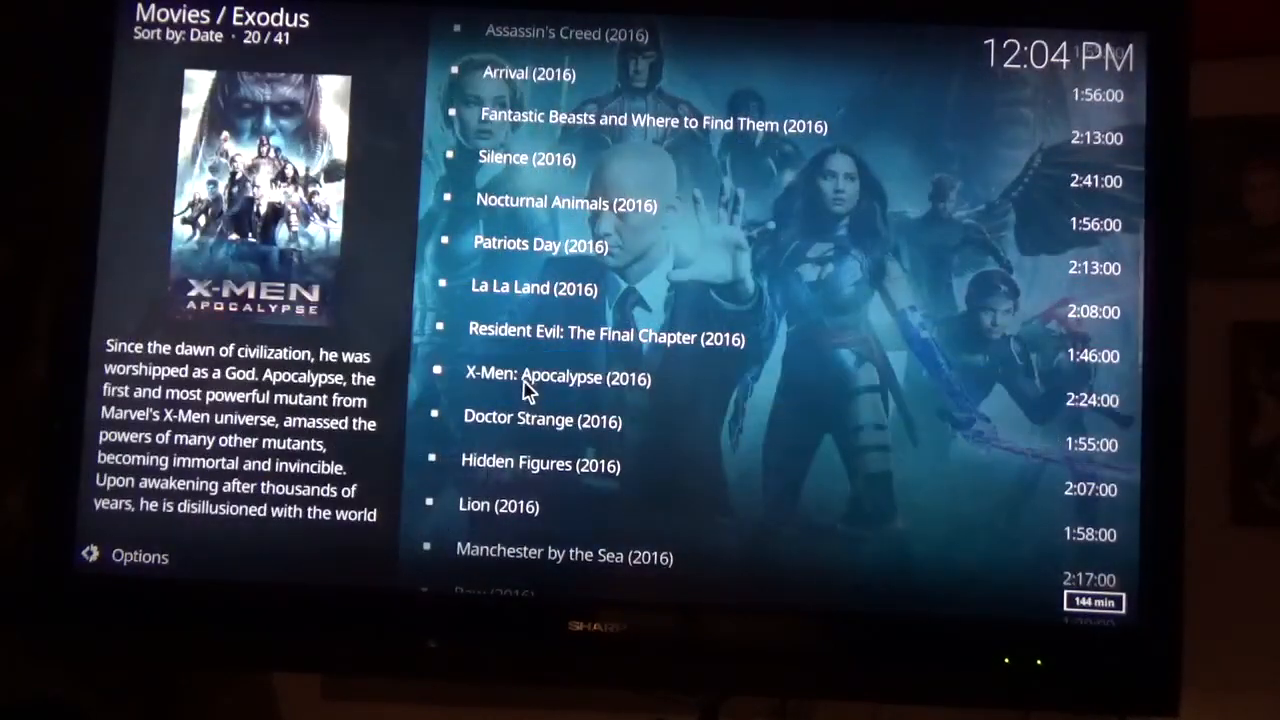
{"action": "left_click", "coordinate": [563, 377]}
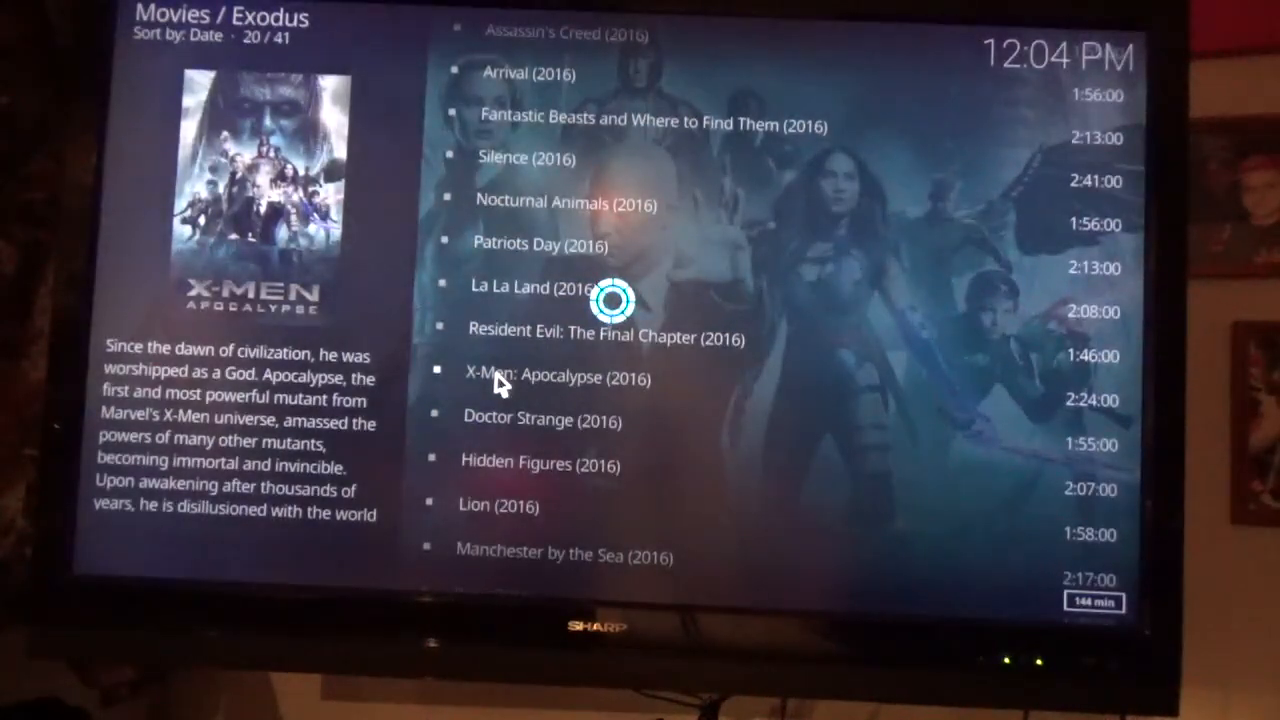
{"action": "left_click", "coordinate": [535, 378]}
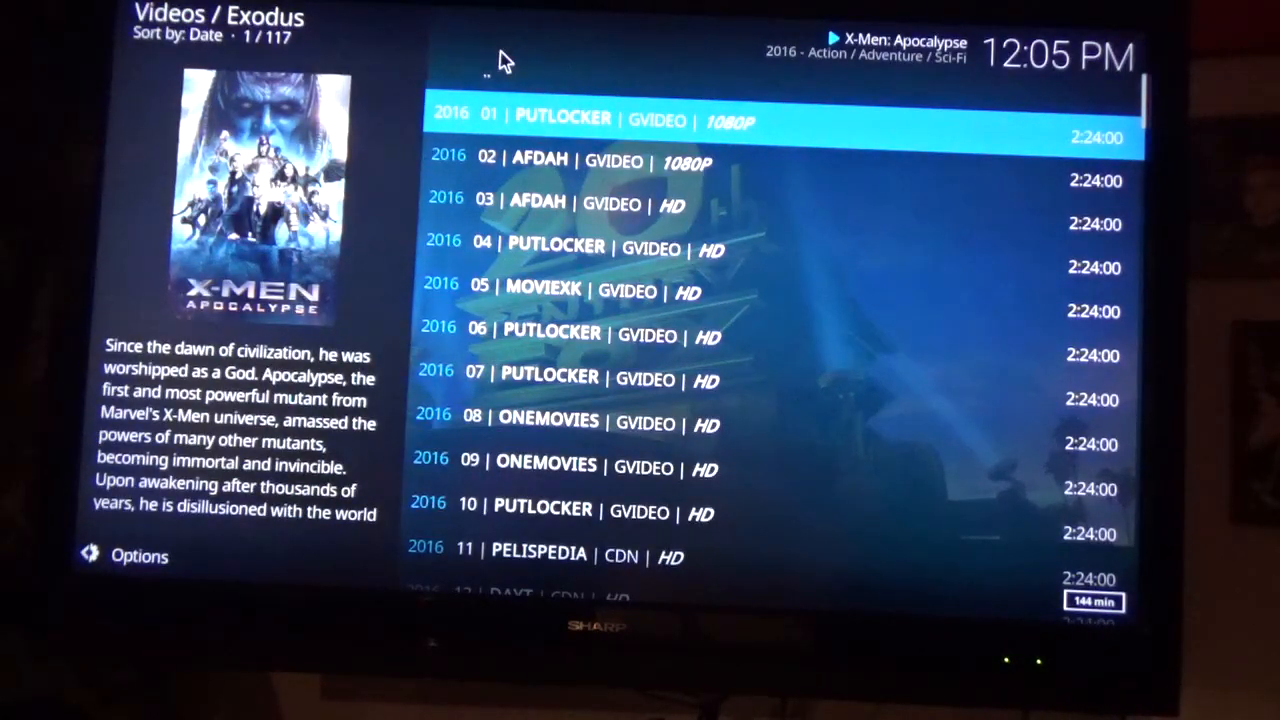
- Back out to the movie list and request streams for The Great Wall (2016)
{"action": "key", "text": "Up"}
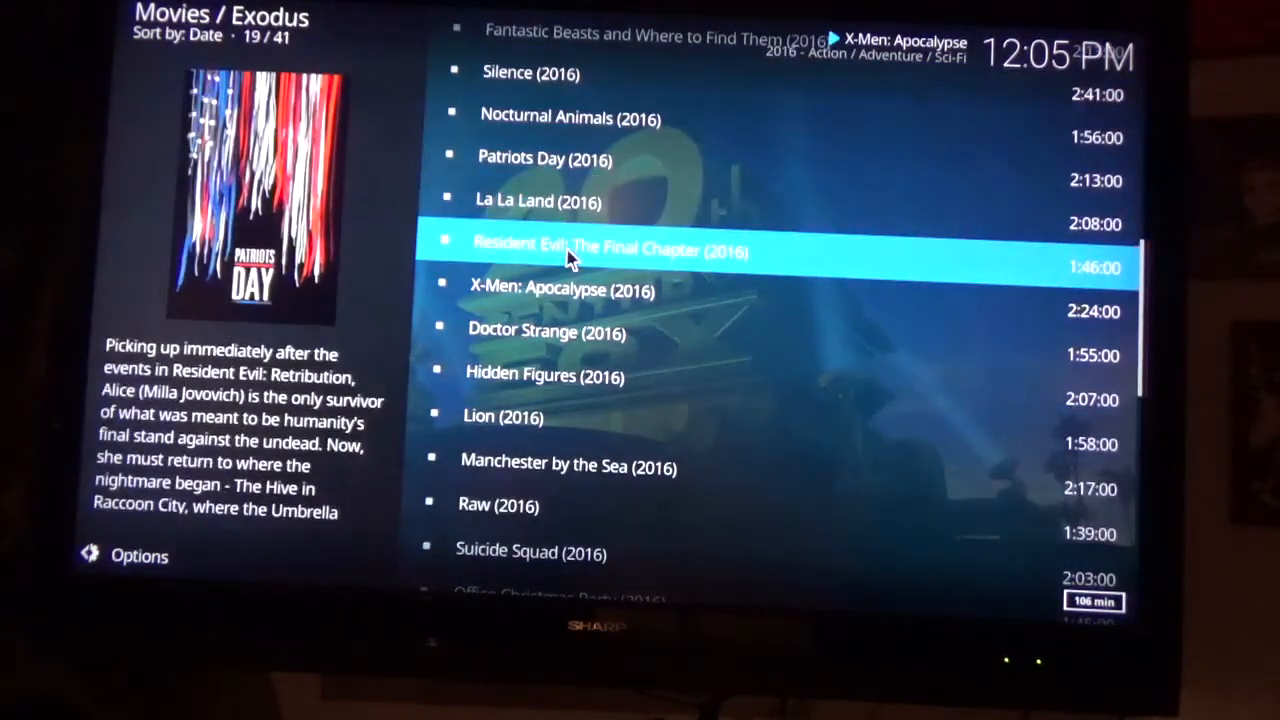
{"action": "key", "text": "up"}
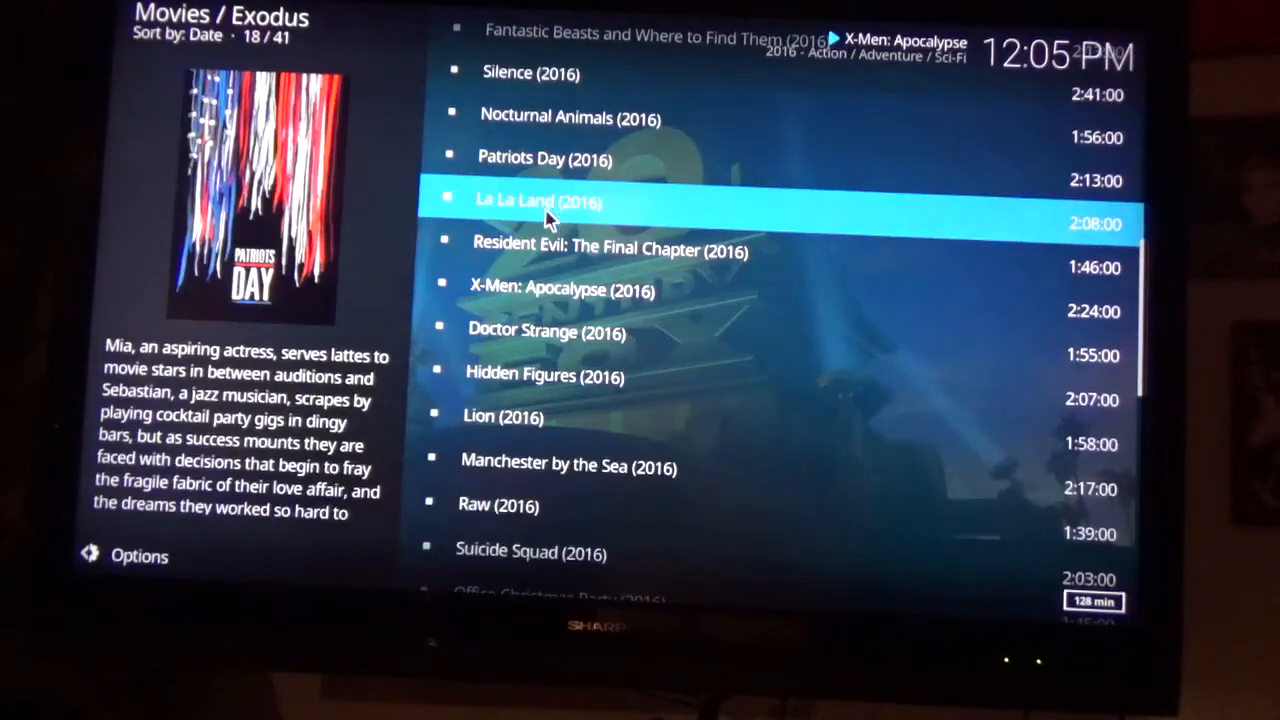
{"action": "key", "text": "Up"}
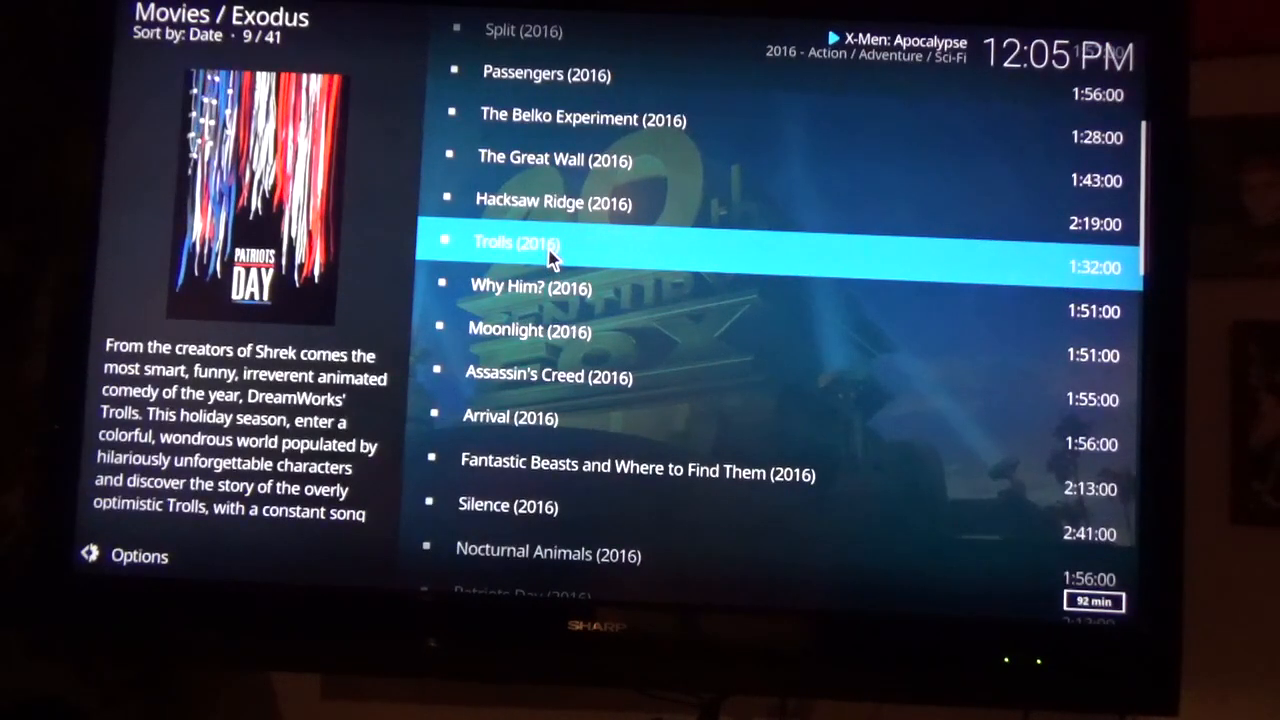
{"action": "left_click", "coordinate": [554, 258]}
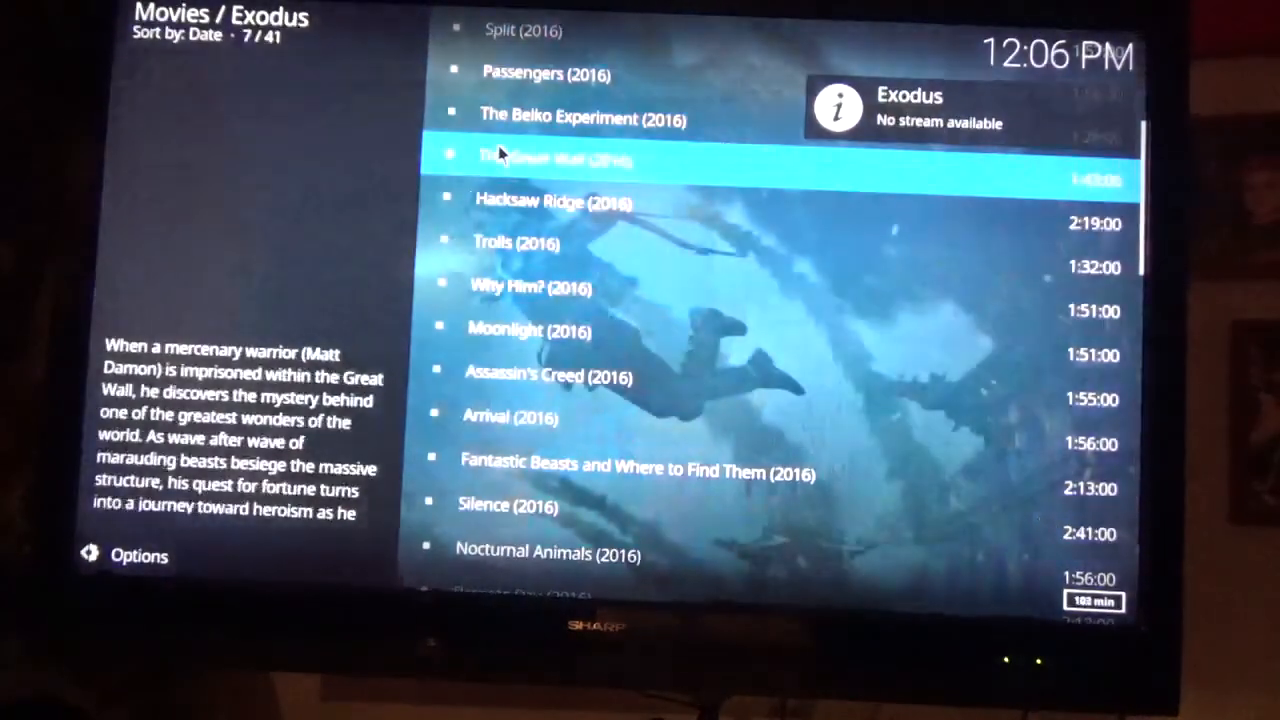
- Exit the Exodus movie list to the Kodi home screen
{"action": "key", "text": "Up"}
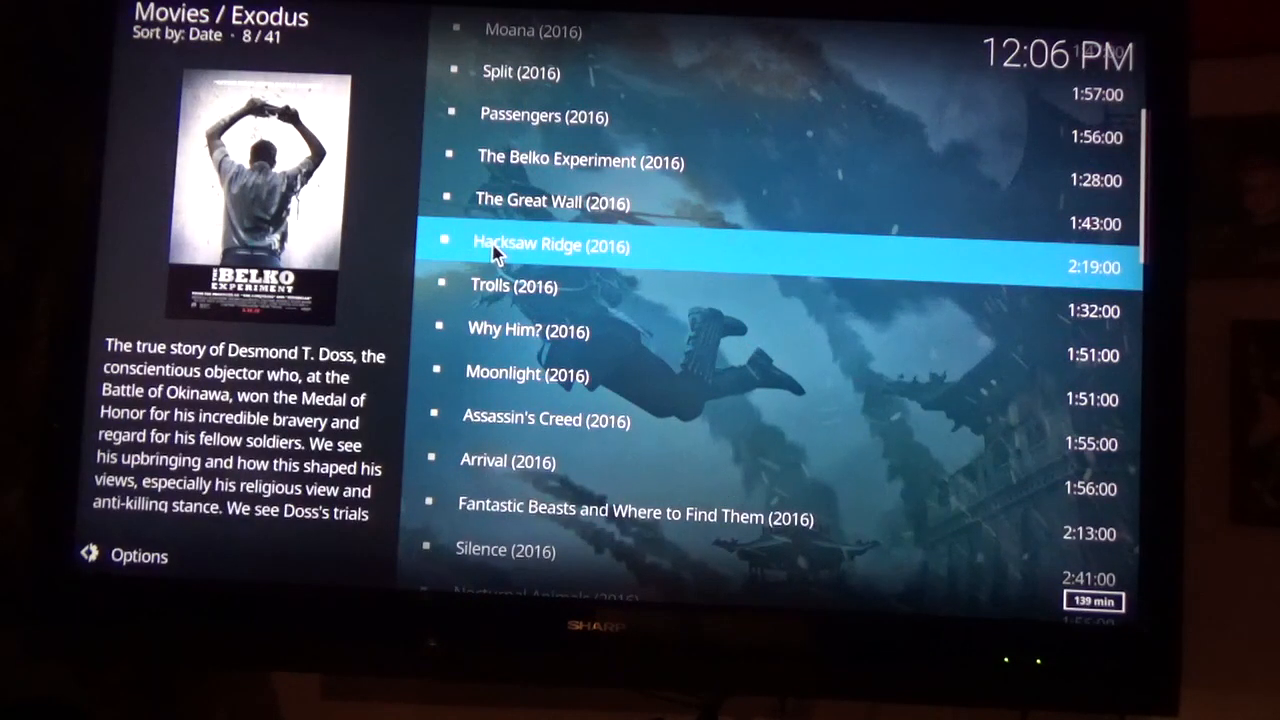
{"action": "key", "text": "Up"}
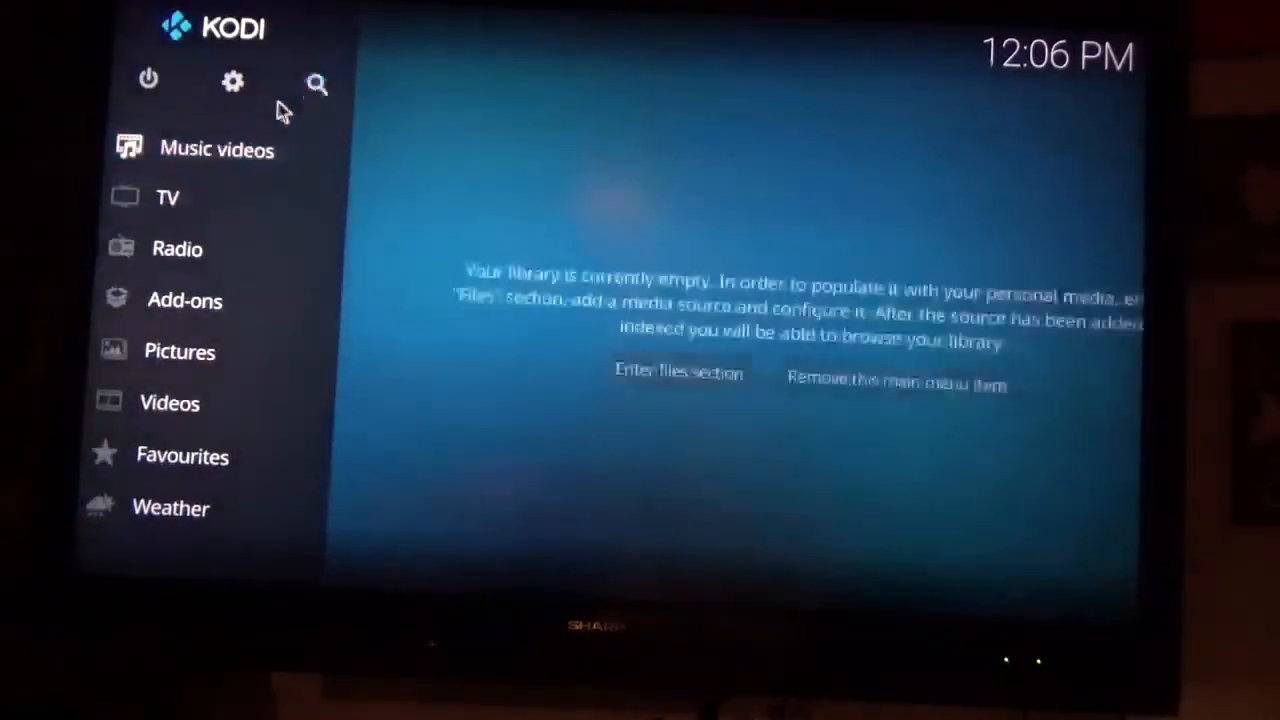
{"action": "left_click", "coordinate": [233, 82]}
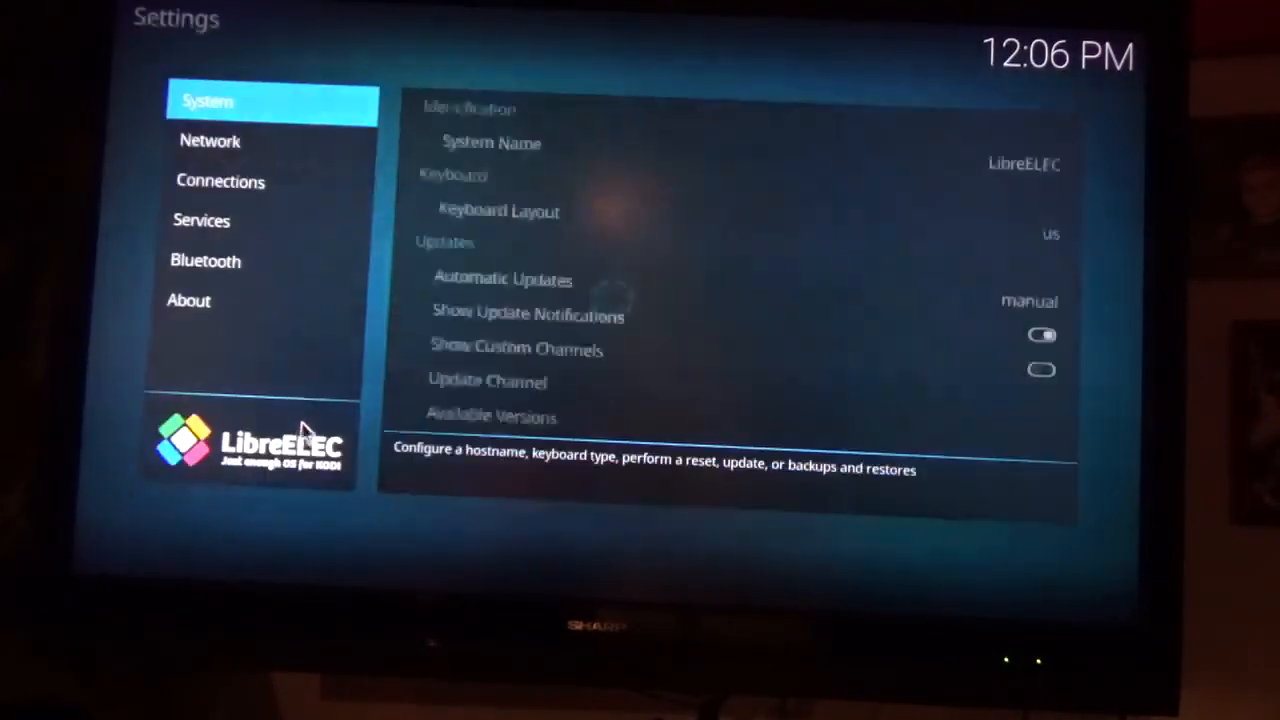
{"action": "left_click", "coordinate": [221, 181]}
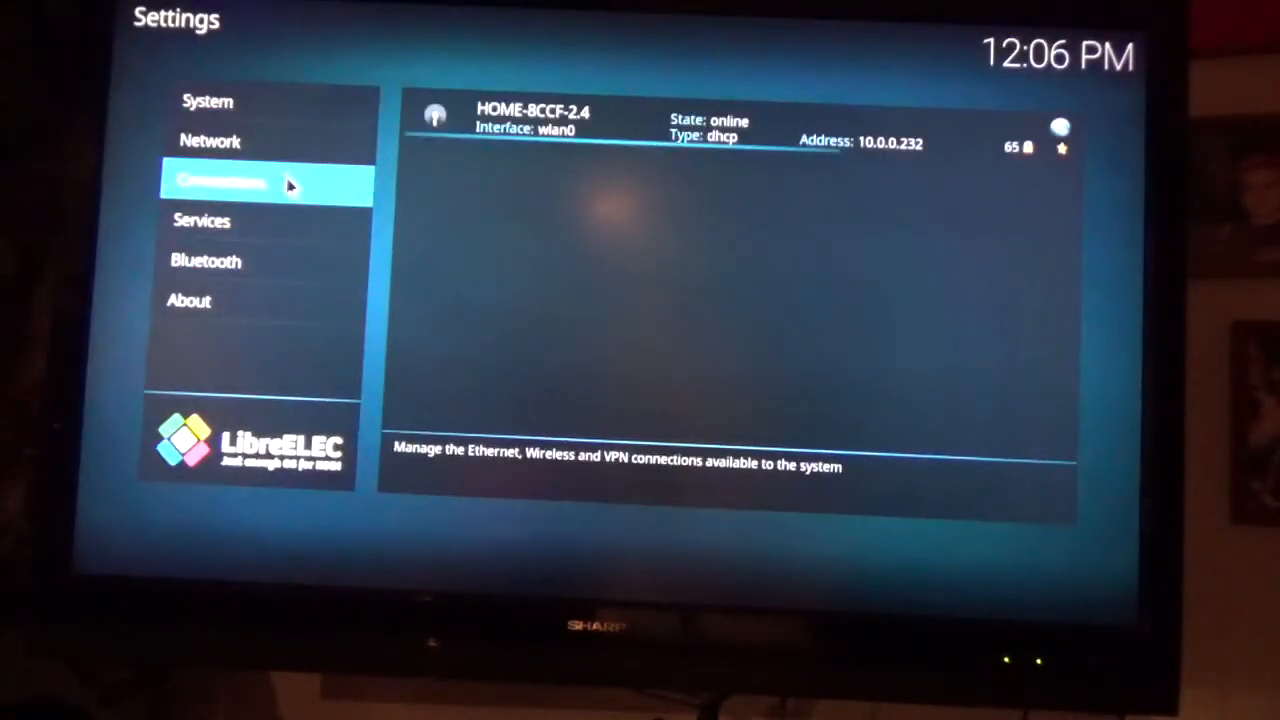
{"action": "left_click", "coordinate": [210, 140]}
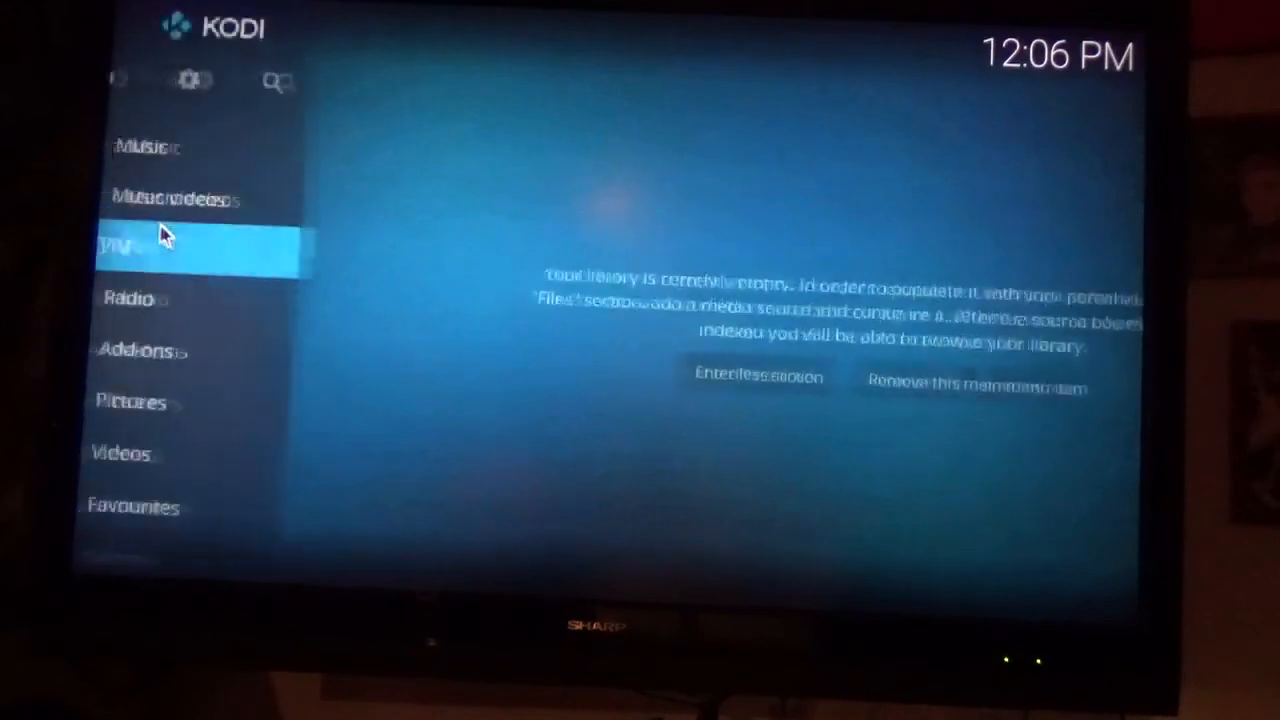
- Return to Exodus Movies and select The Great Wall (2016) again
{"action": "left_click", "coordinate": [180, 351]}
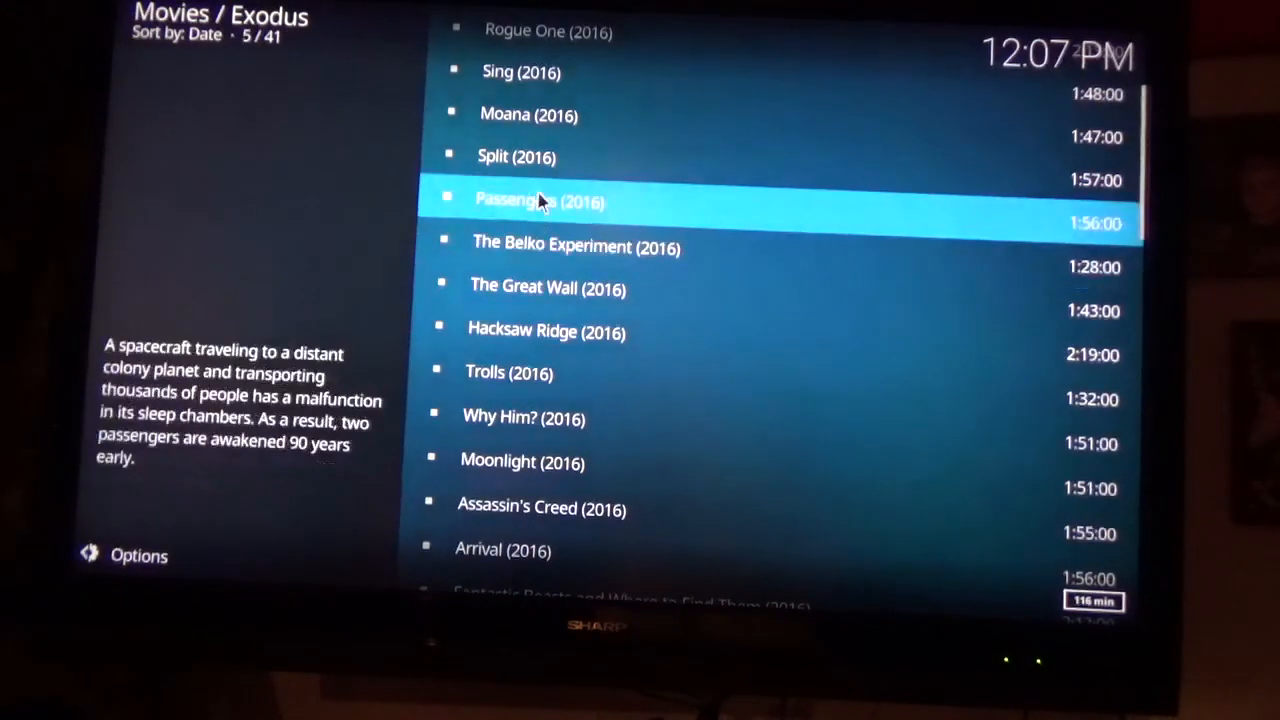
{"action": "key", "text": "Down"}
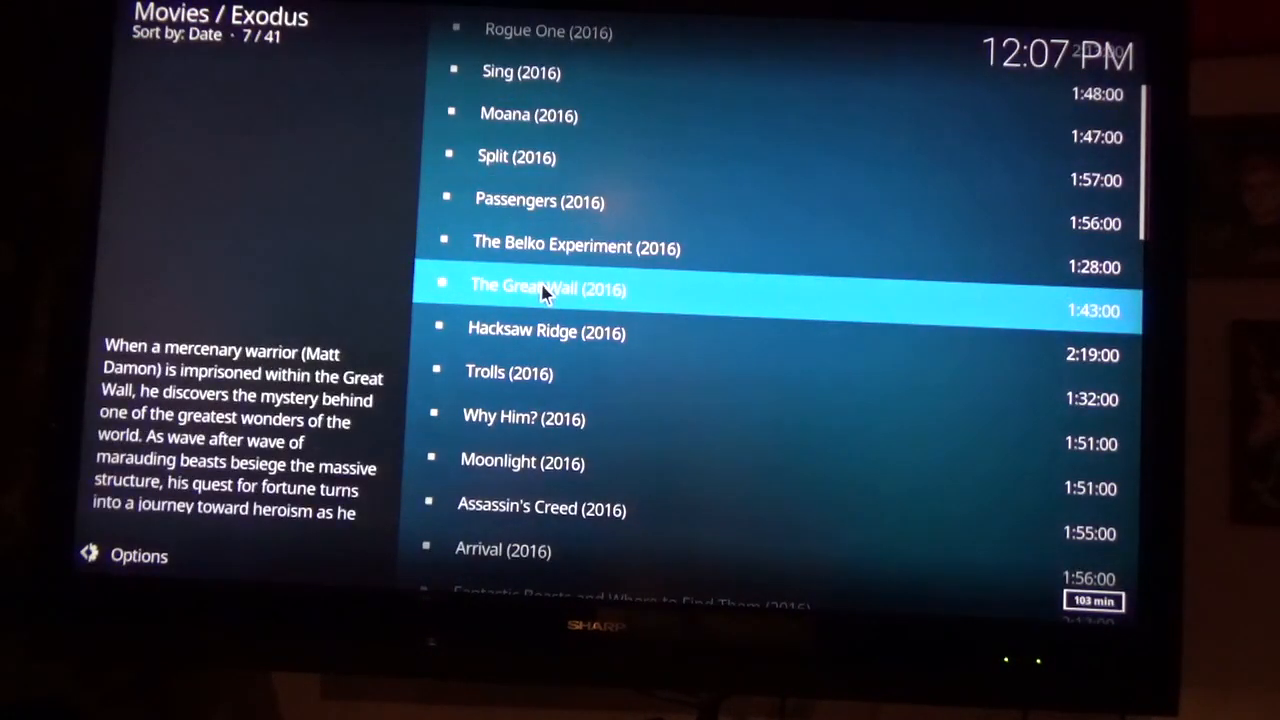
{"action": "left_click", "coordinate": [547, 289]}
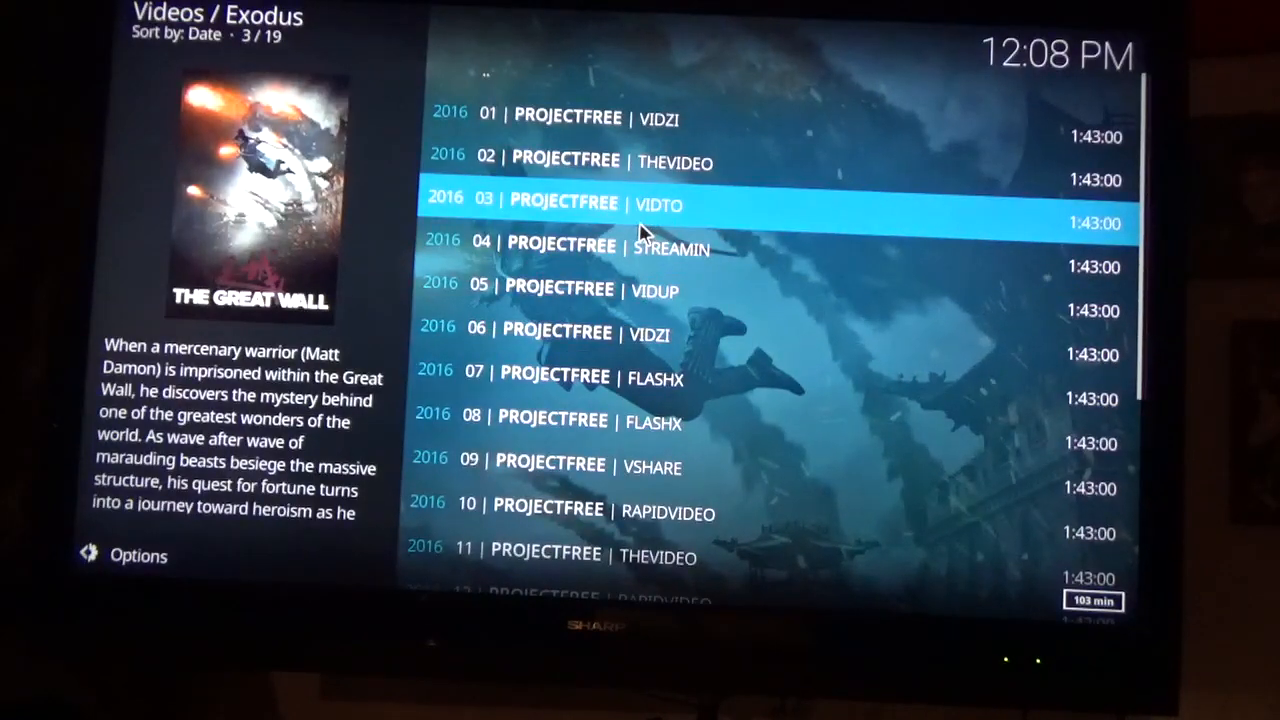
- Play The Great Wall from the 05 PROJECTFREE | VIDUP source
{"action": "key", "text": "Up"}
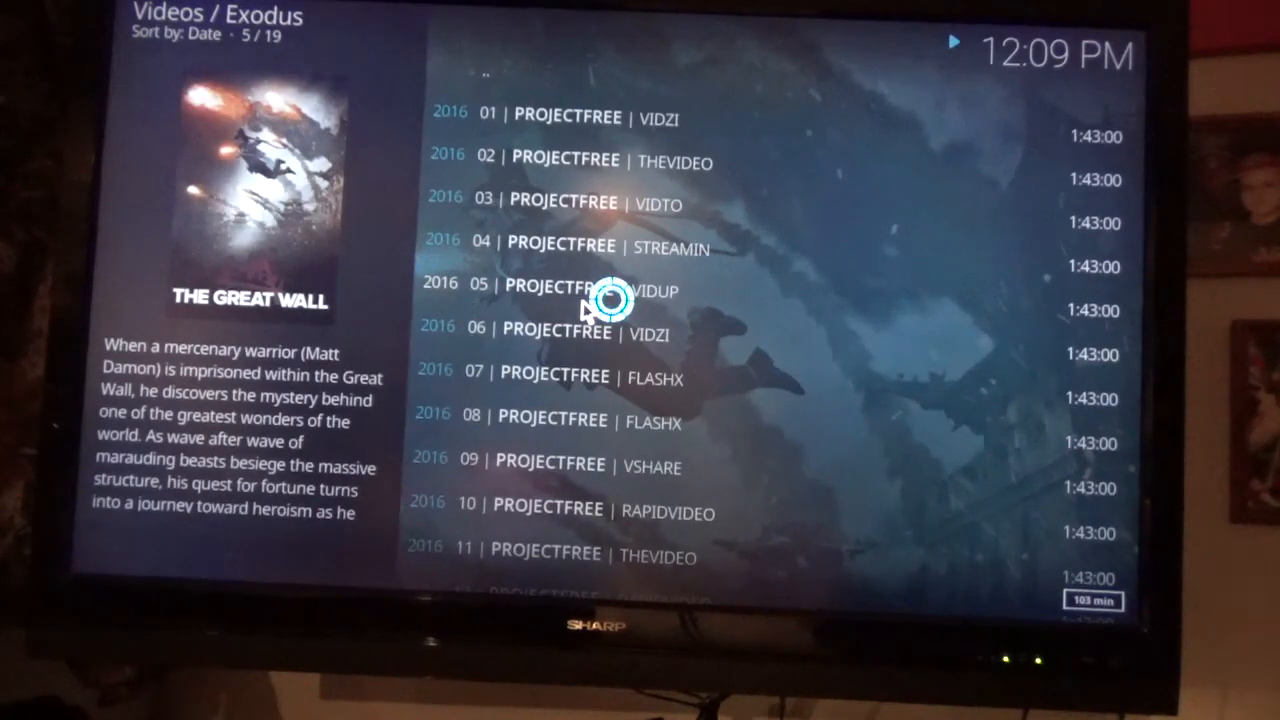
{"action": "left_click", "coordinate": [580, 290]}
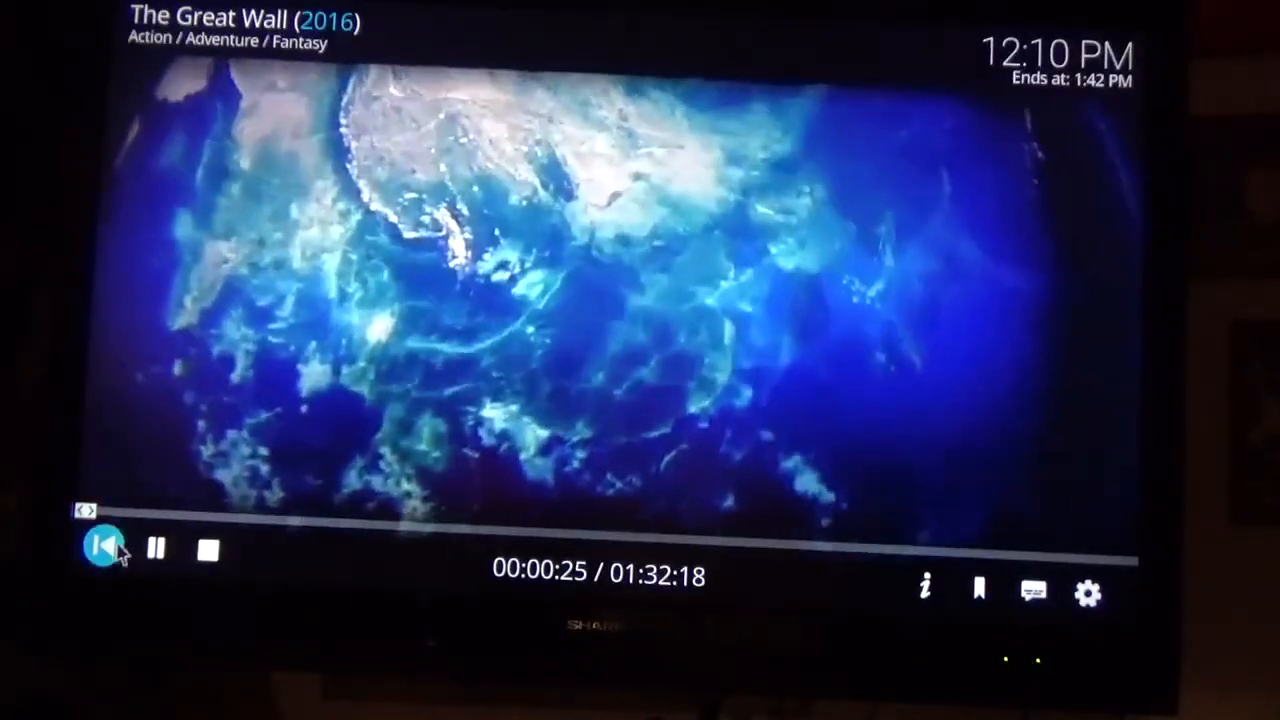
- Skip back on the playback OSD to restart the movie
{"action": "left_click", "coordinate": [99, 558]}
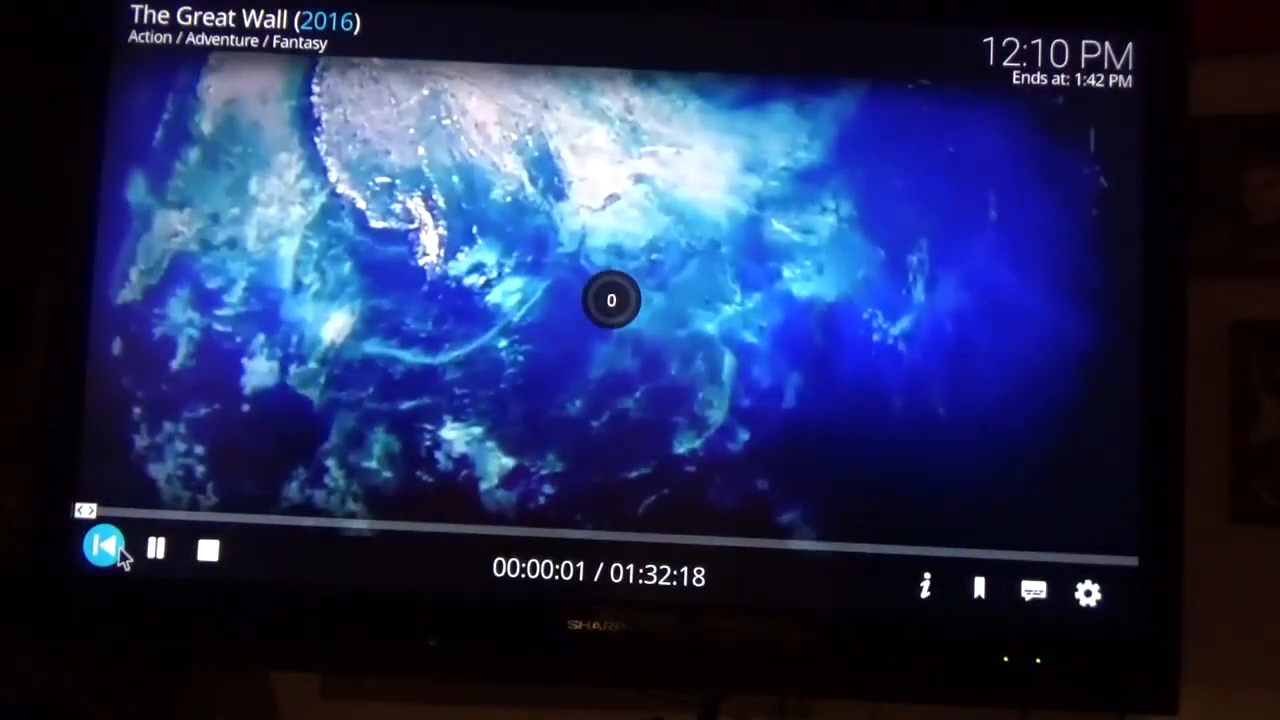